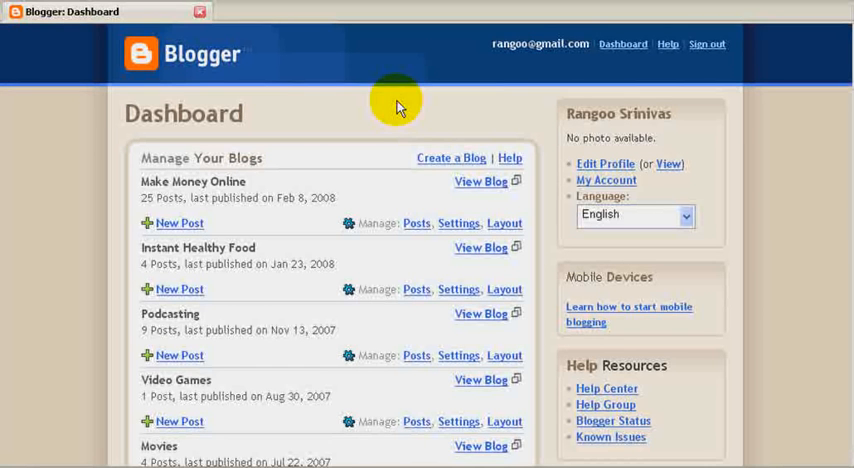
mouse_move(400, 33)
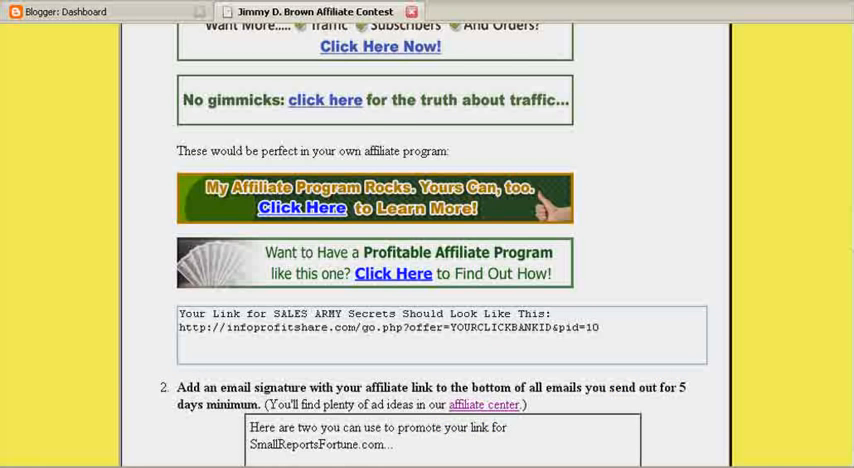
Scroll the affiliate contest page to the 'My Affiliate Program Rocks' banner
scroll(up, 3)
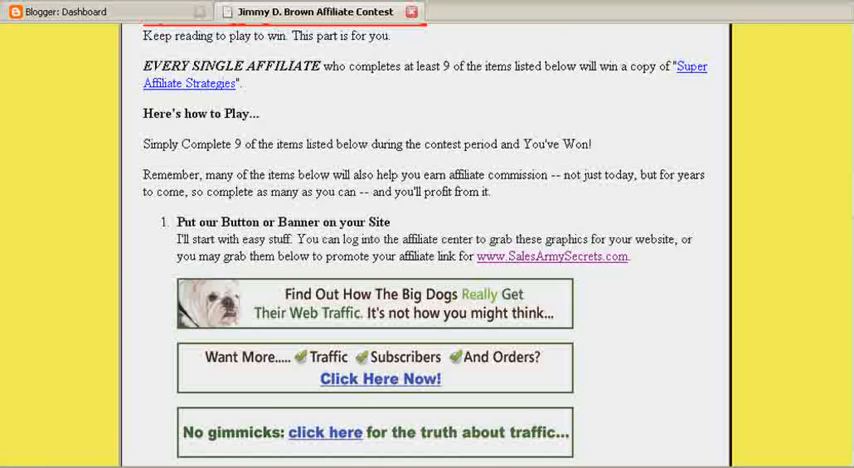
scroll(down, 3)
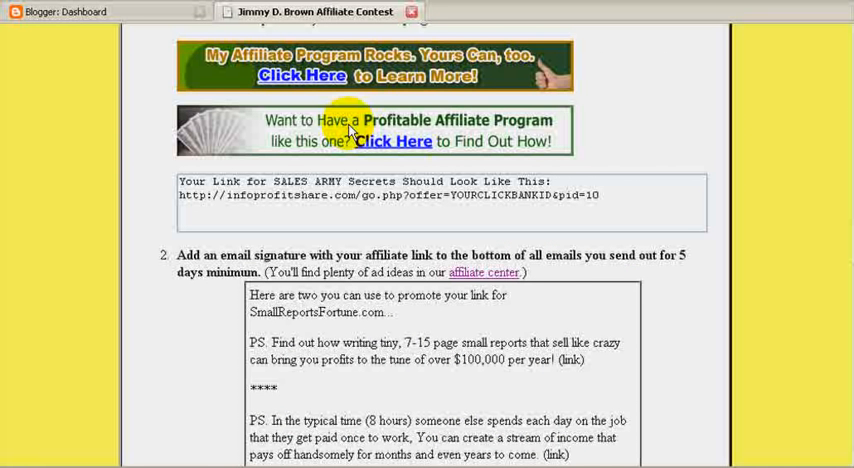
mouse_move(355, 78)
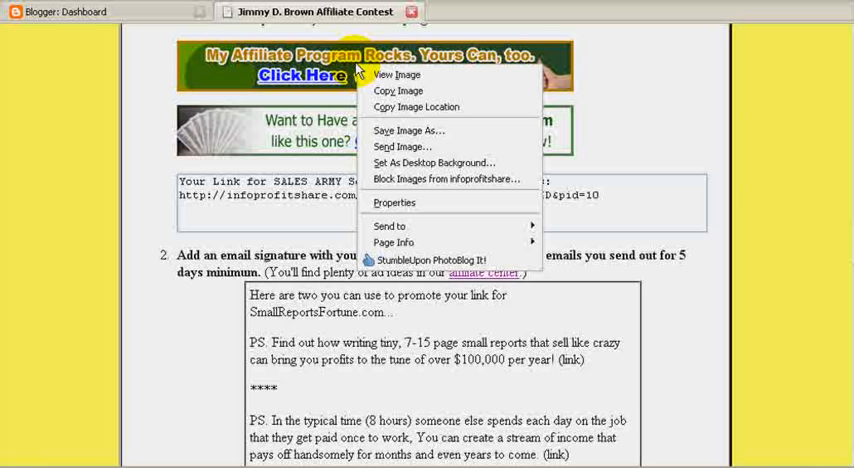
mouse_move(345, 70)
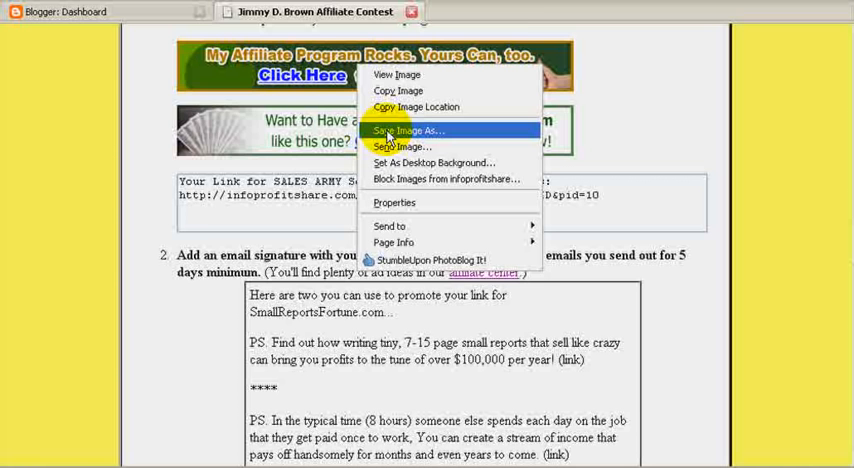
Save the green banner to the Desktop as affiliate.jpg, replacing the existing file
click(407, 130)
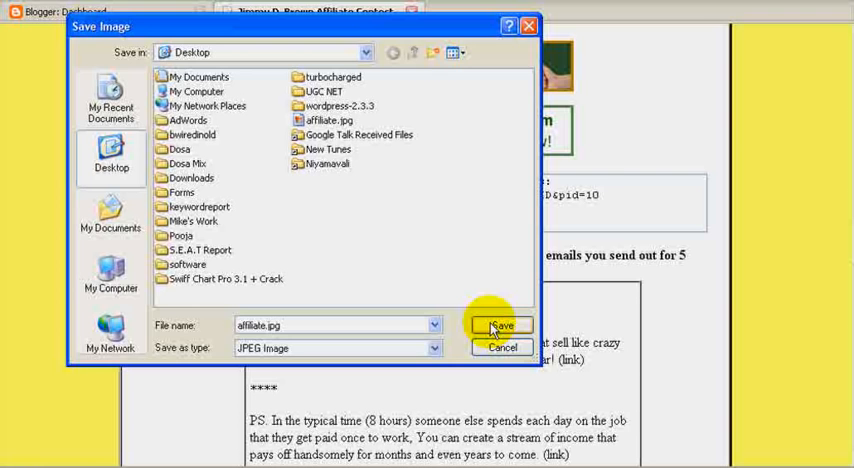
click(503, 325)
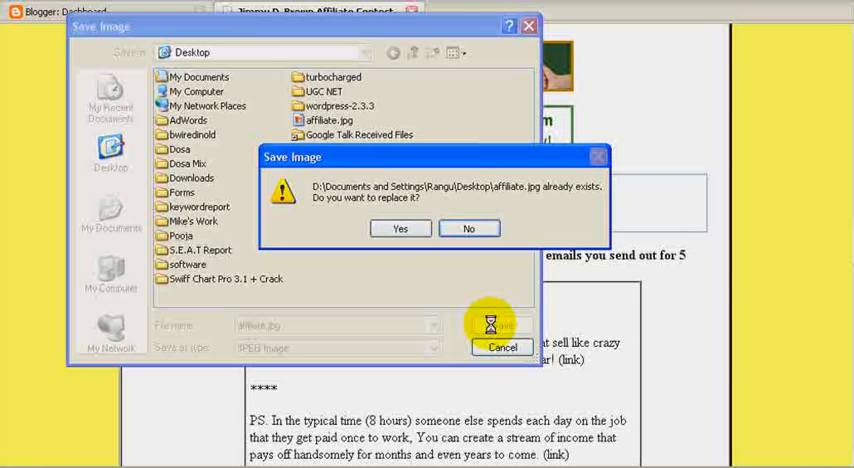
click(399, 228)
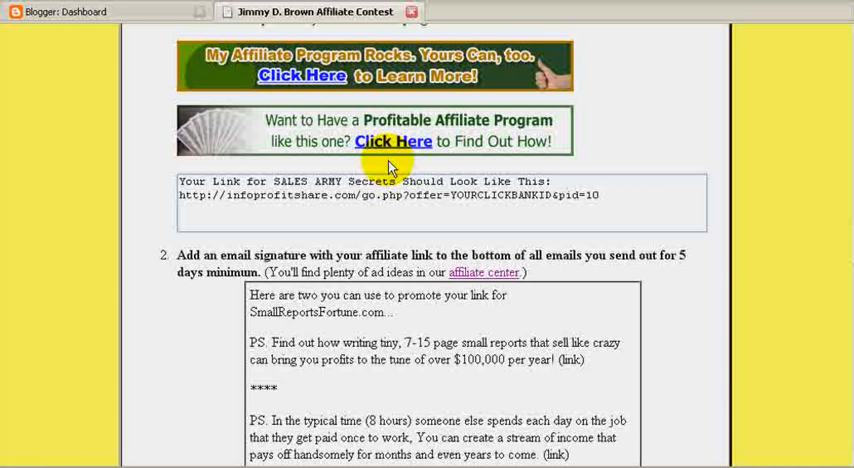
mouse_move(180, 195)
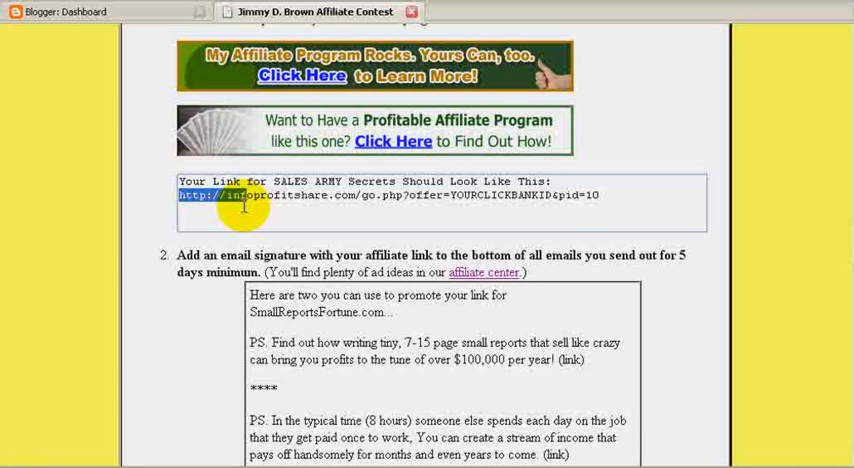
Paste the sample affiliate link into Notepad, replace YOURCLICKBANKID with getbonus, and minimize Notepad
drag(245, 196, 590, 196)
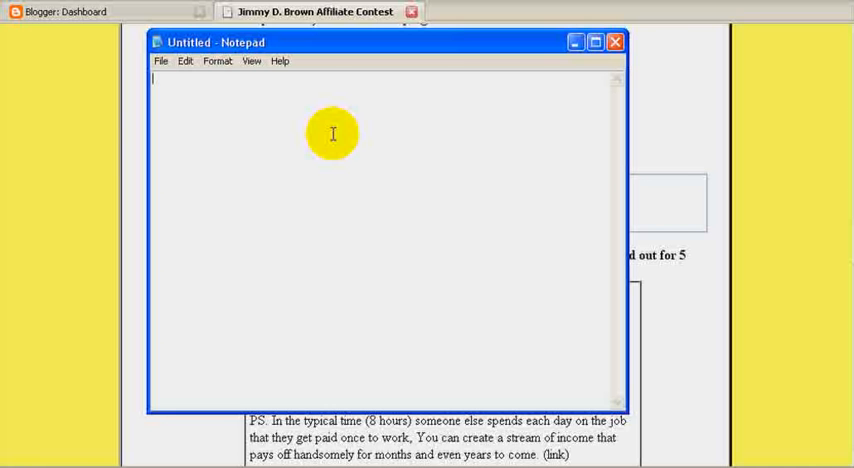
text(http://infoprofitshare.com/go.php?offer=YOURCLICKBANKID&pid=10)
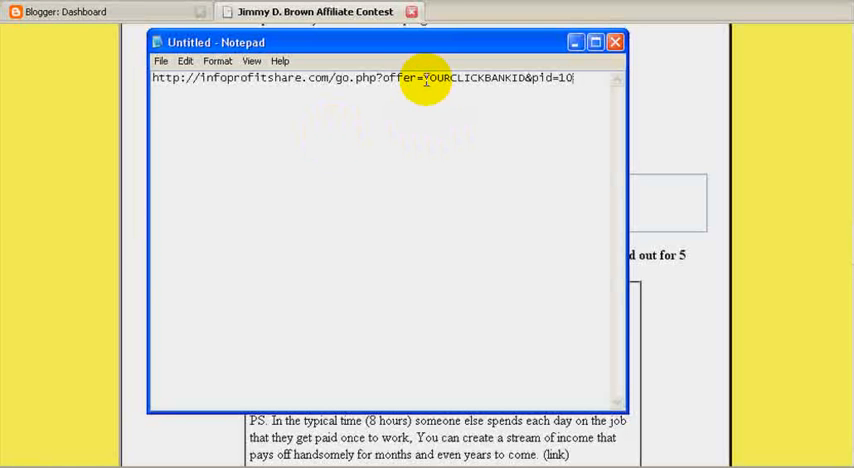
double_click(470, 78)
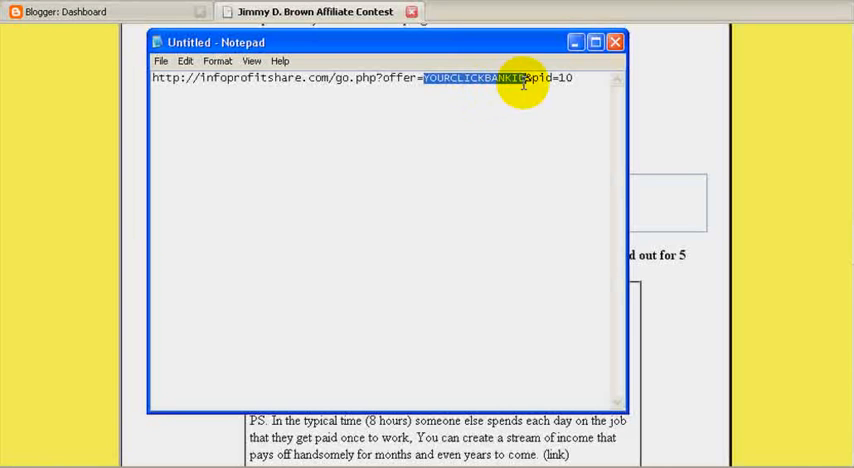
text(getbonus)
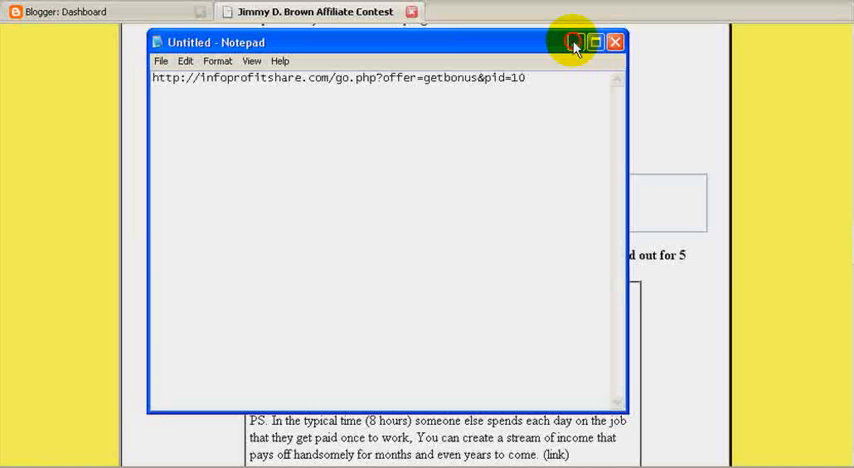
click(615, 42)
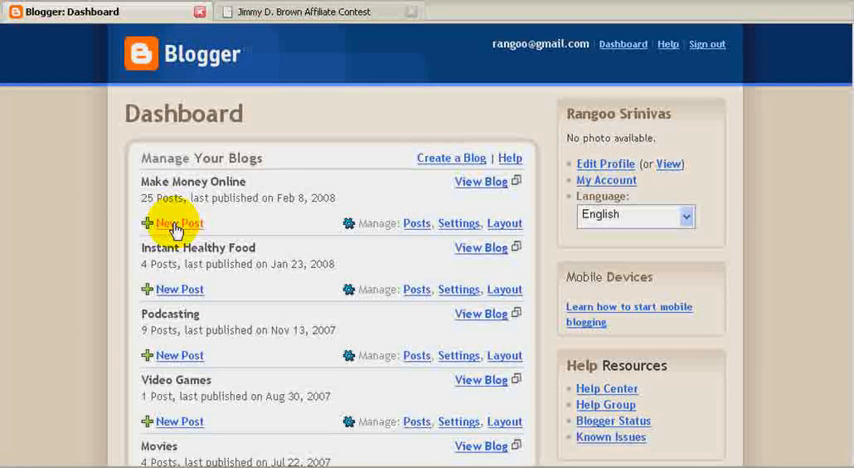
Create a new post under the Make Money Online blog from the dashboard
click(179, 223)
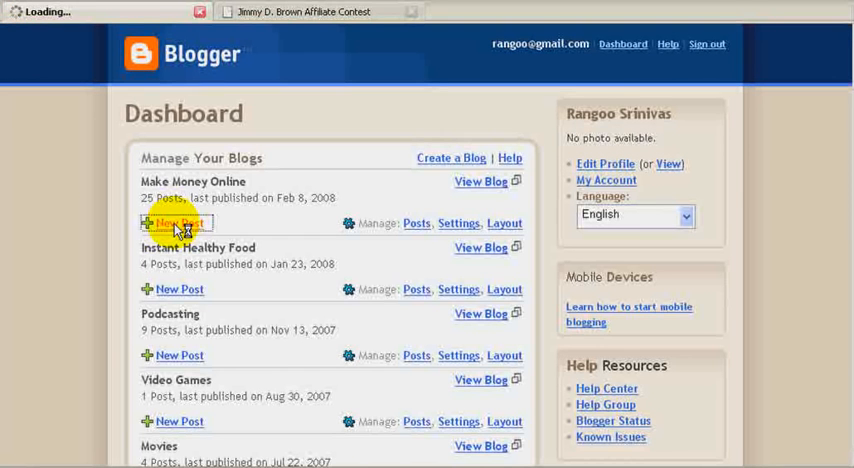
click(179, 223)
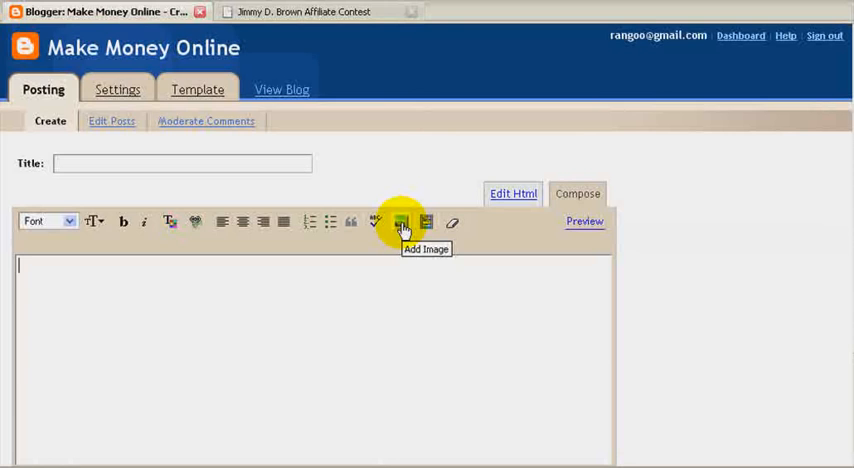
Upload affiliate.jpg with Center layout and Small size, then insert it into the post
click(401, 222)
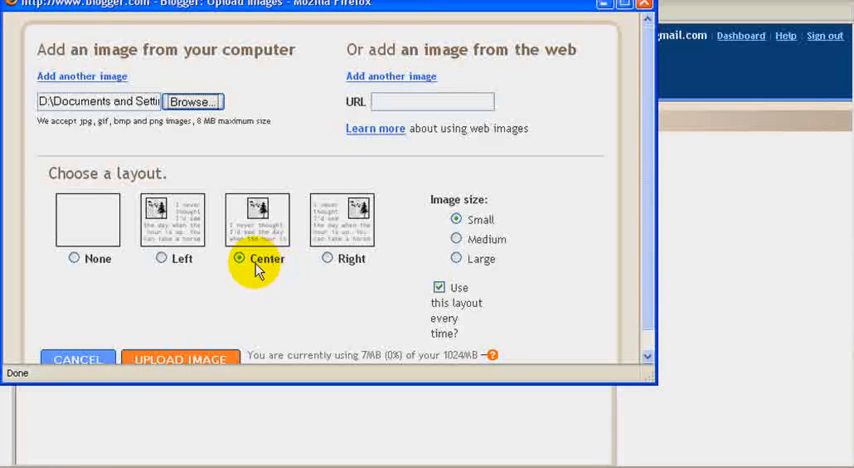
mouse_move(190, 358)
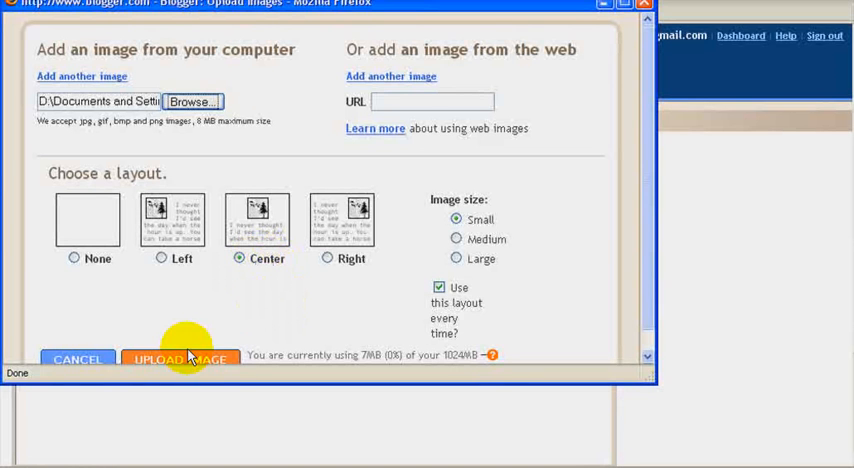
click(180, 359)
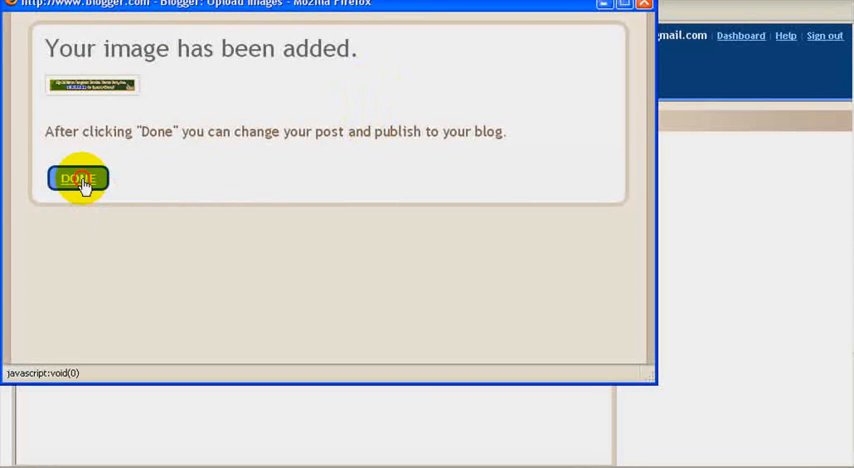
click(78, 178)
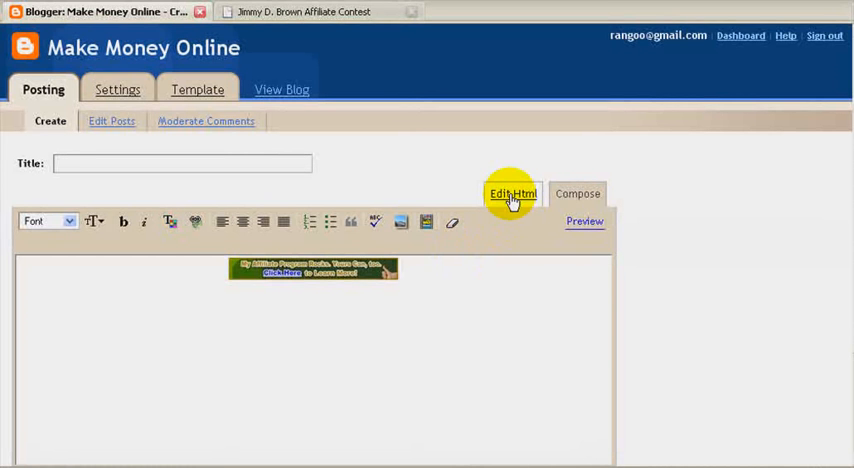
Switch the post to Edit Html, copy the getbonus URL from Notepad, and minimize Notepad
click(513, 193)
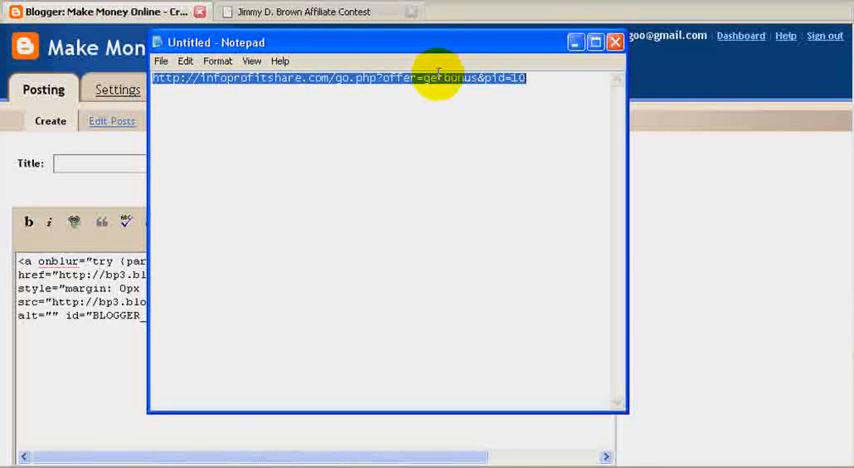
right_click(438, 78)
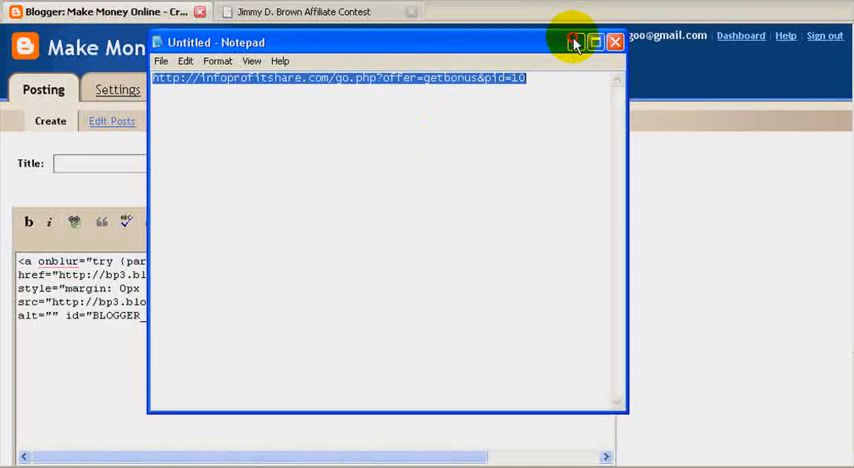
click(575, 42)
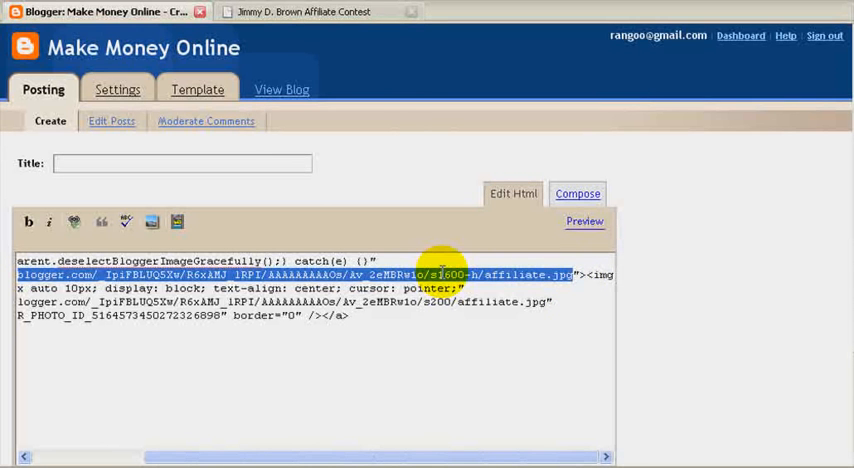
Paste the getbonus affiliate URL over the banner's href and return to Compose view
right_click(450, 275)
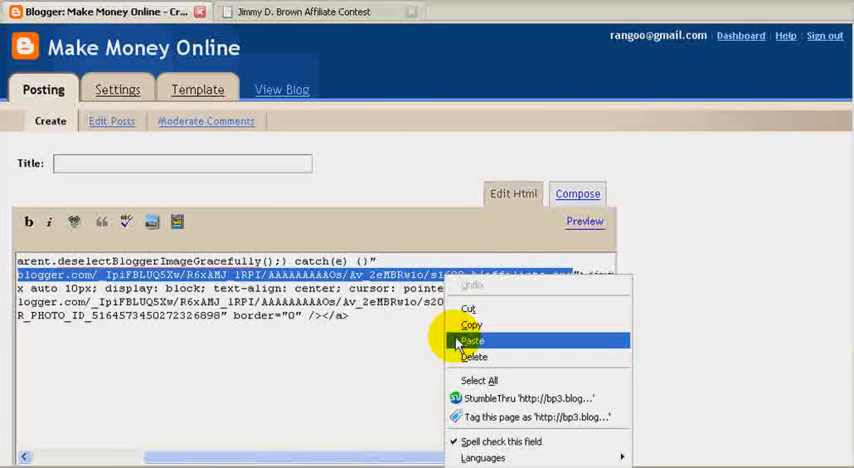
click(472, 341)
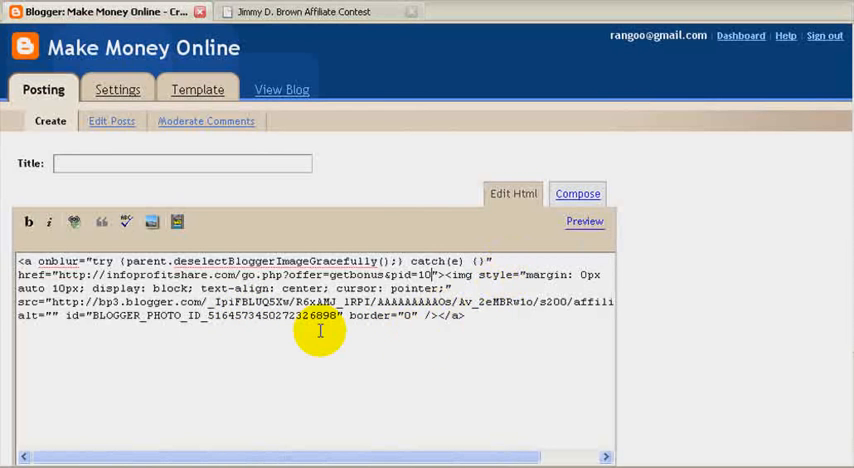
click(577, 193)
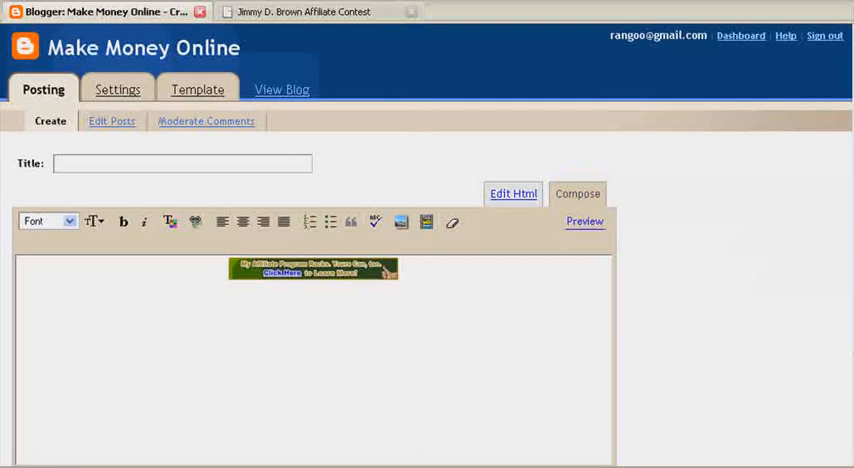
Publish the affiliate banner post and reach the success confirmation
scroll(down, 3)
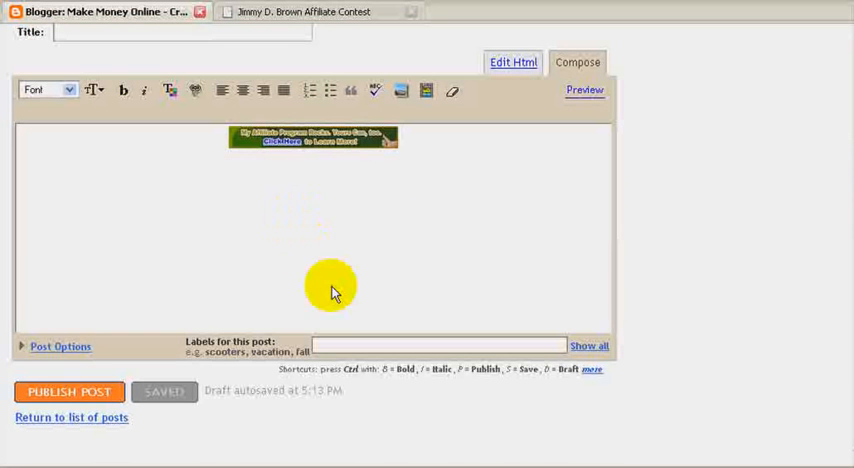
mouse_move(438, 225)
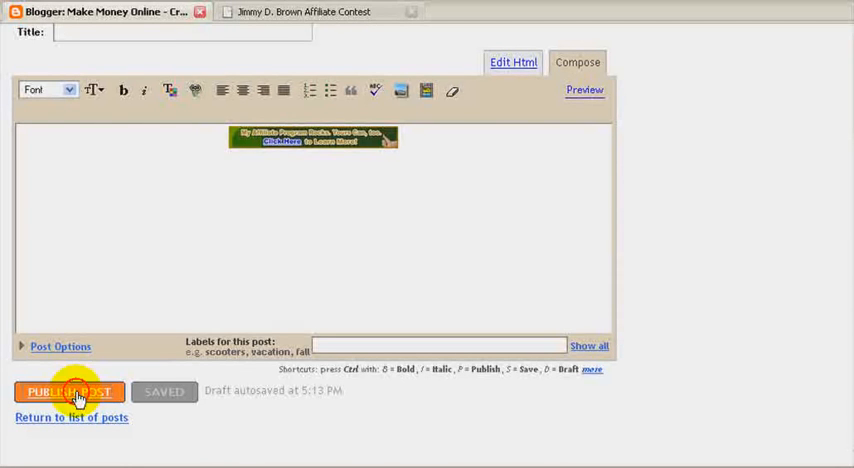
click(69, 391)
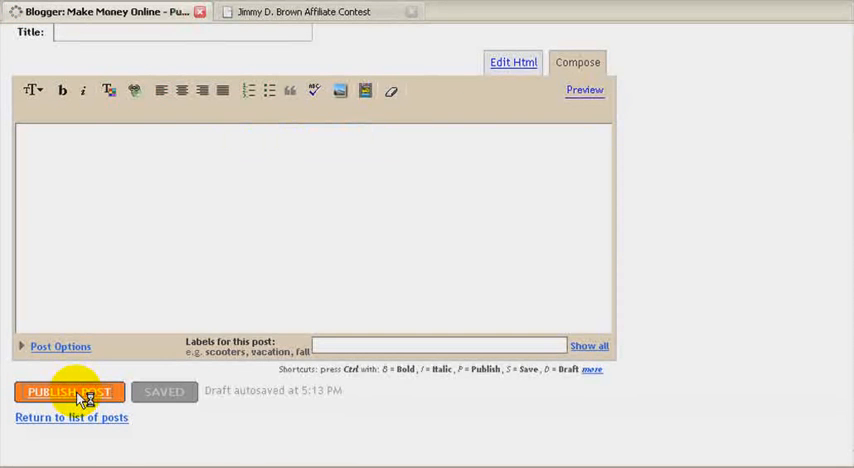
click(68, 391)
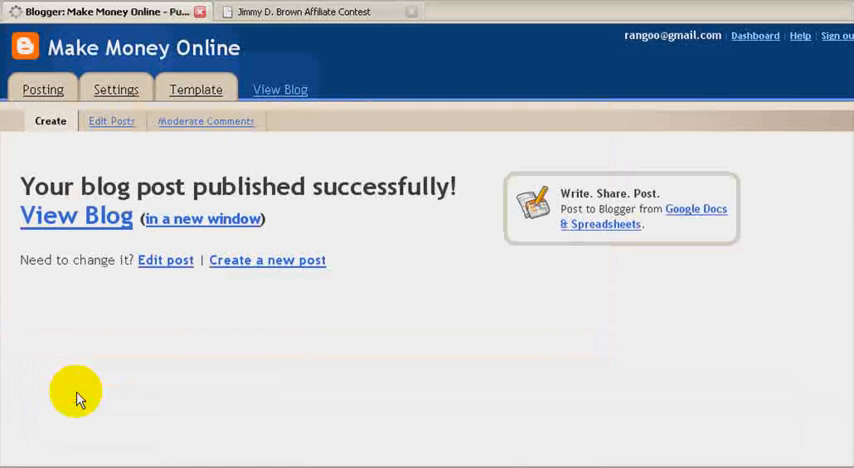
click(76, 216)
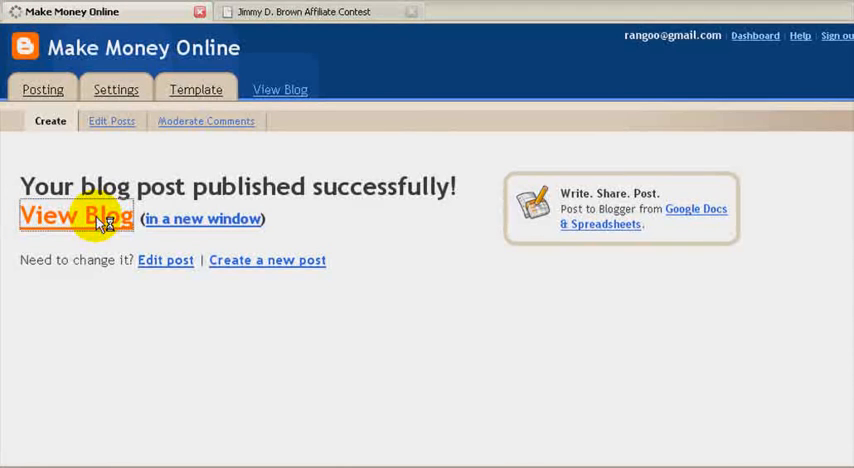
Open the live blog and click the banner to reach the Sales Army Secrets page
click(75, 216)
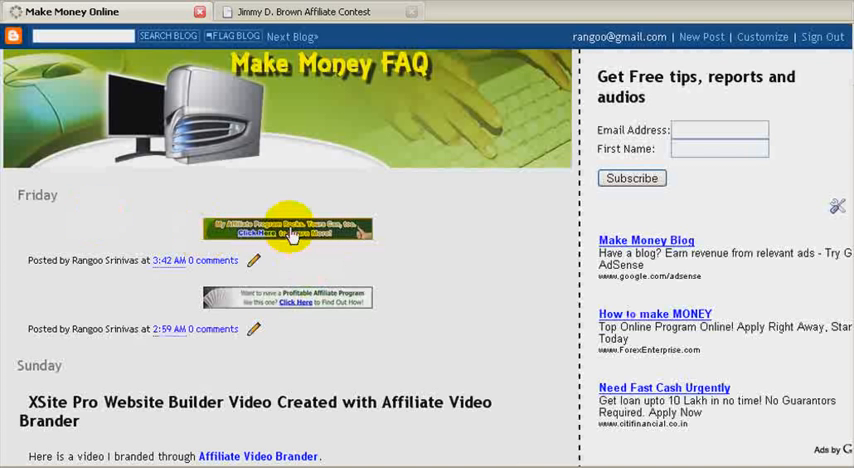
click(289, 228)
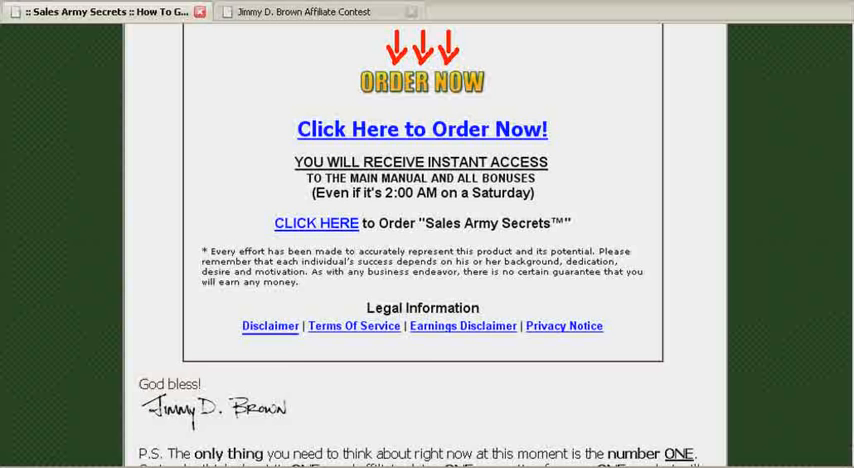
scroll(up, 3)
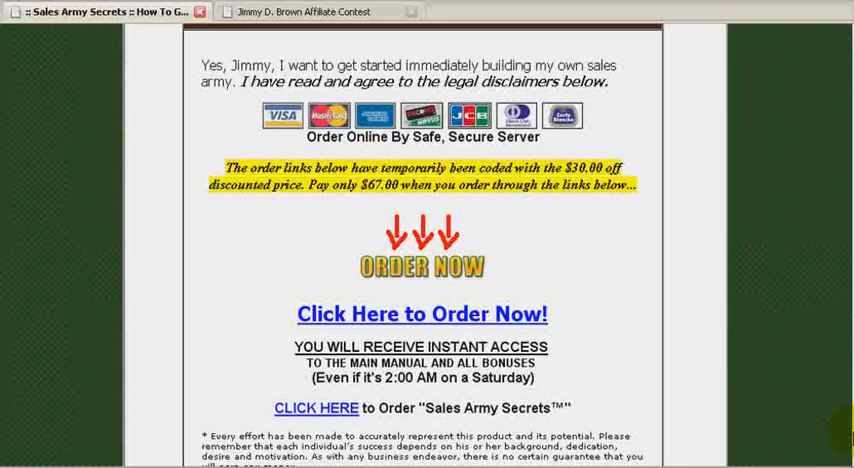